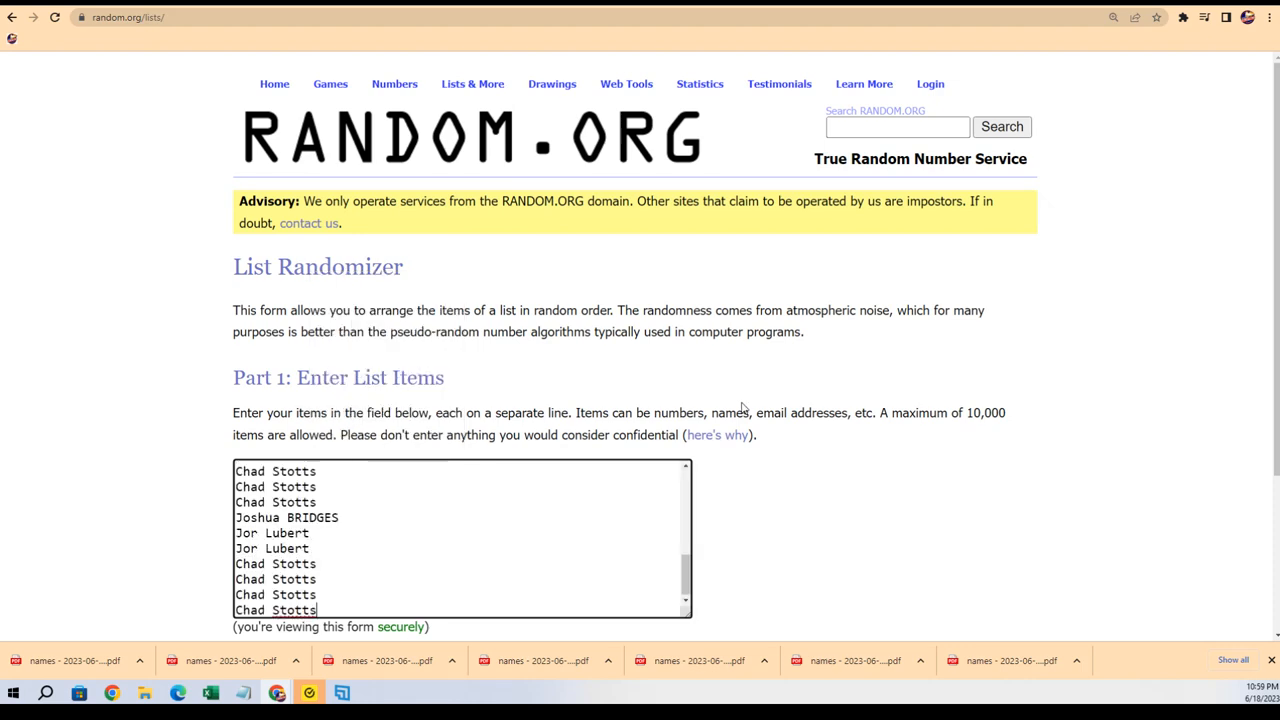
Step: Randomize the 32 owner names, then reshuffle them twice more with Again!
scroll(down, 3)
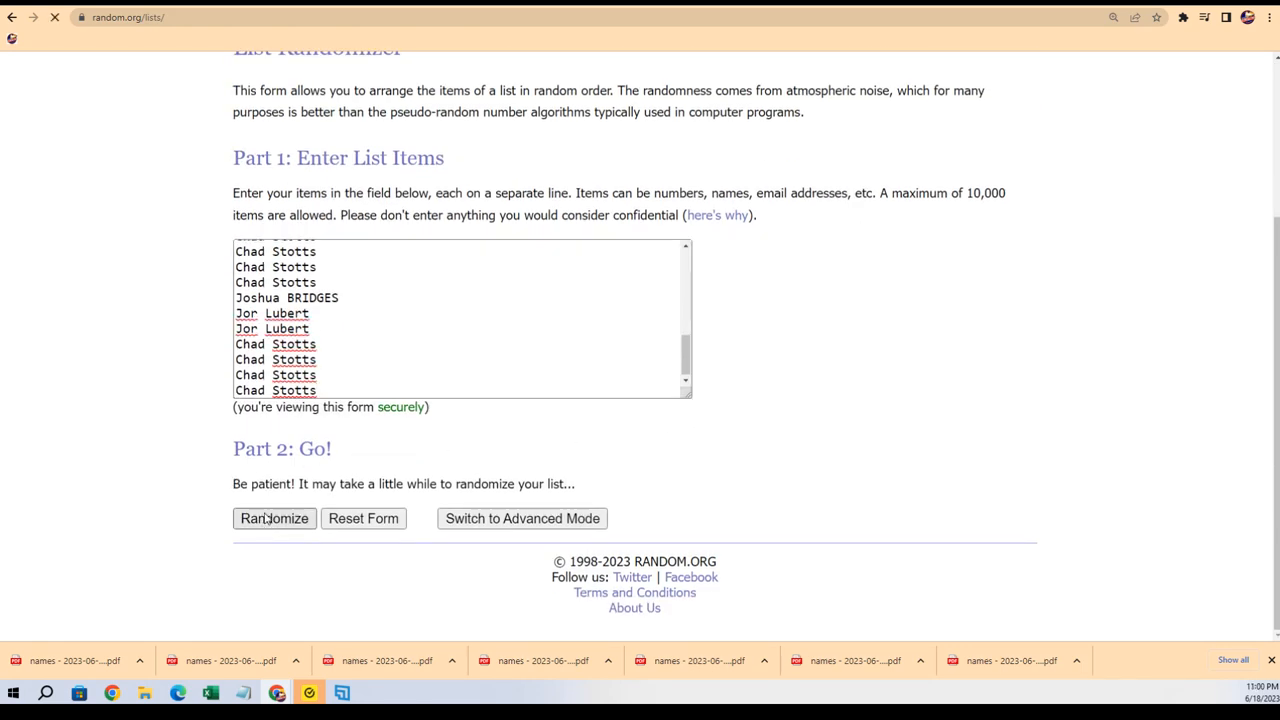
click(274, 518)
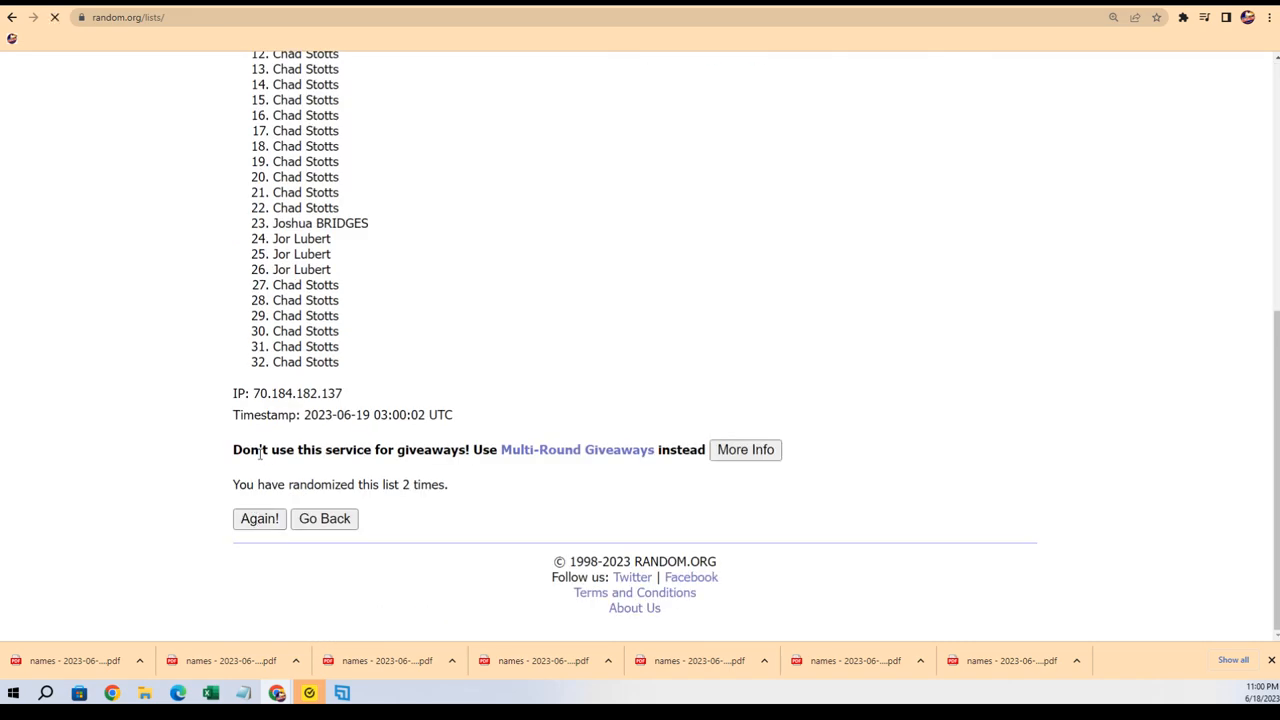
click(259, 518)
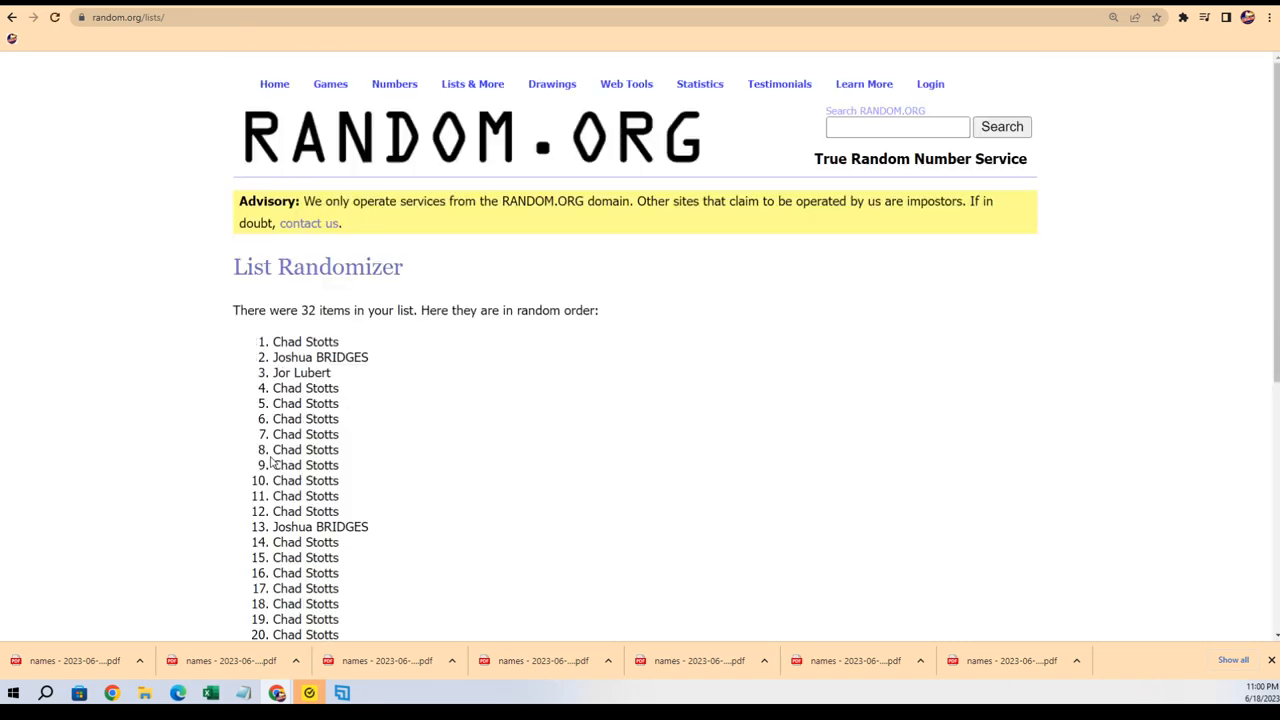
scroll(down, 3)
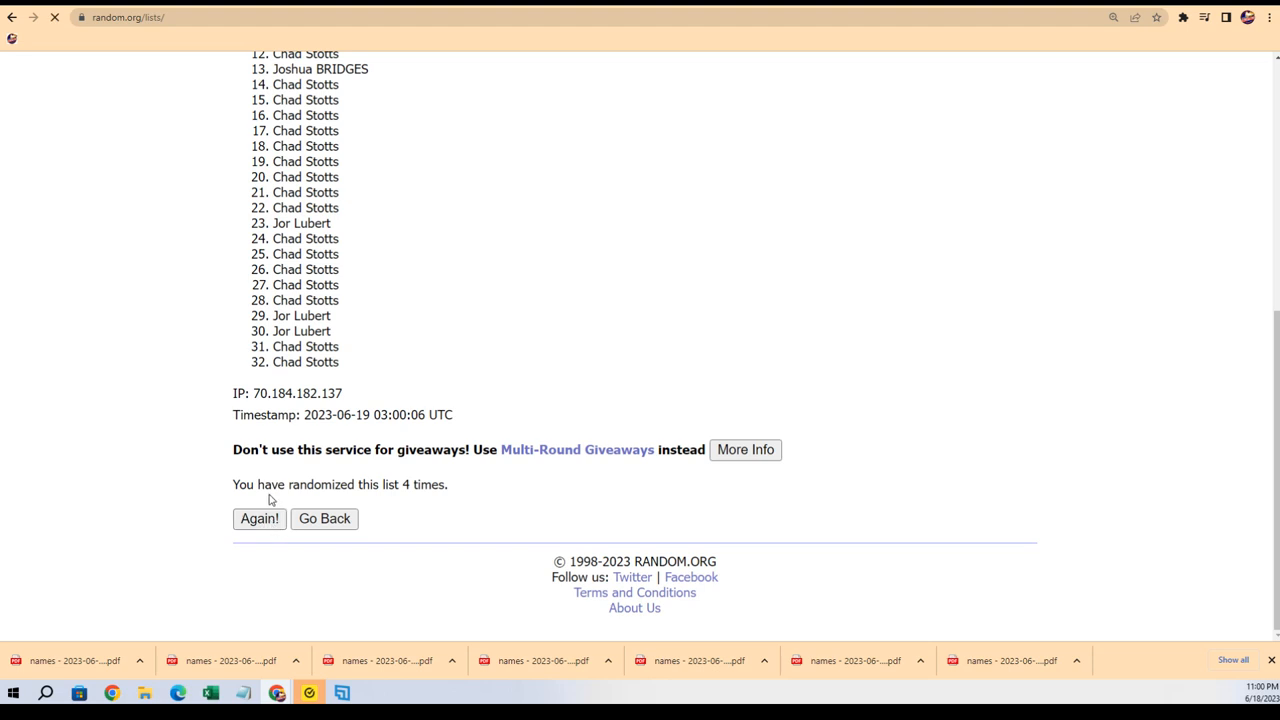
click(259, 518)
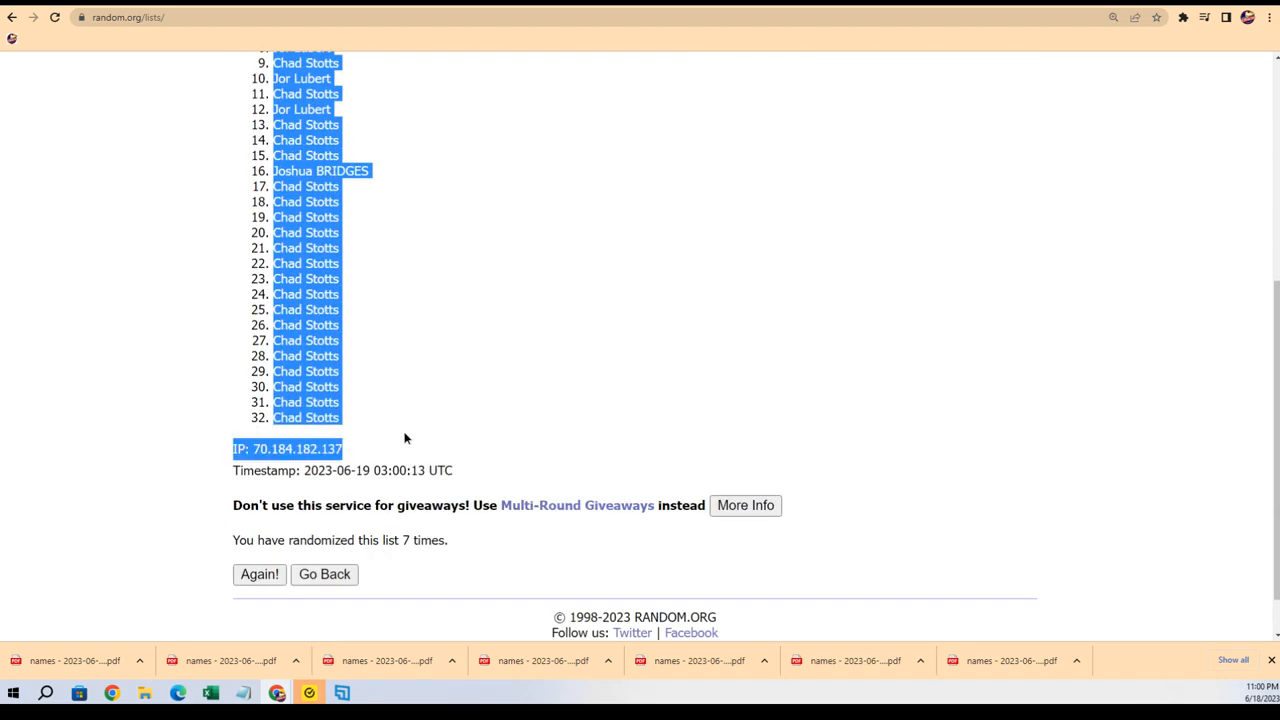
Step: Paste the shuffled owner names into cells A2 to A33 as plain text using Paste Special
scroll(down, 3)
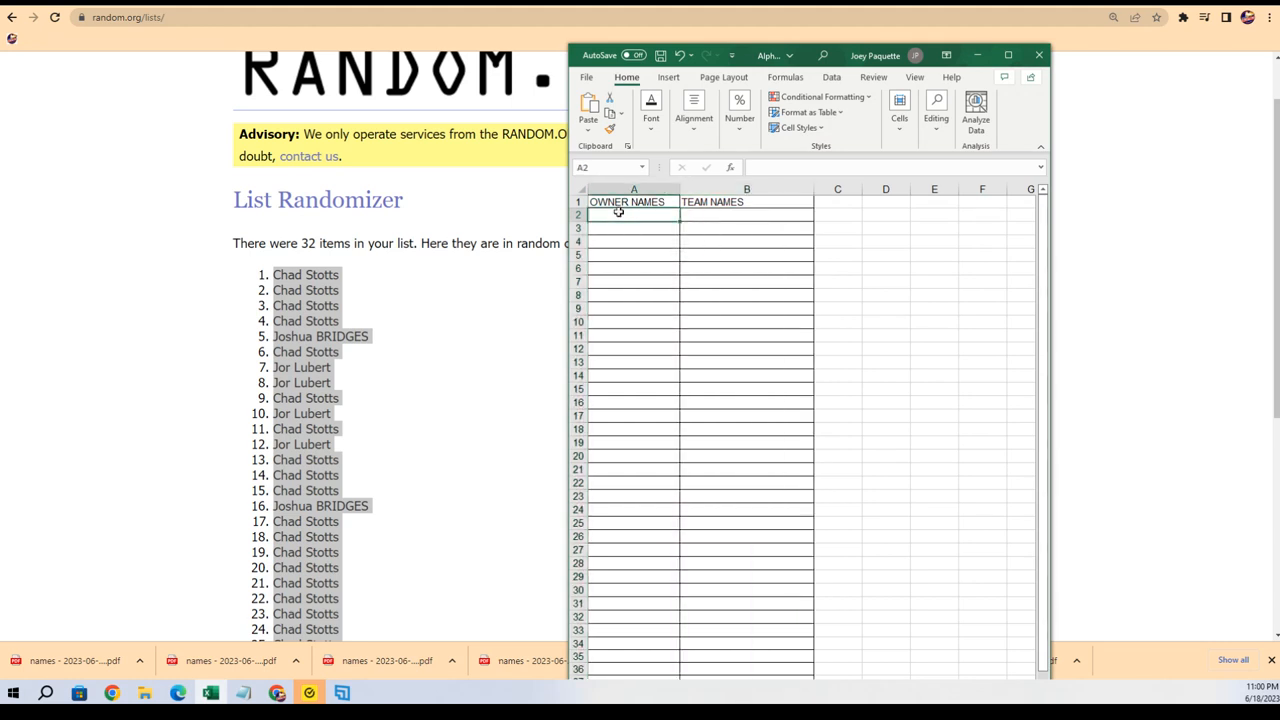
right_click(618, 213)
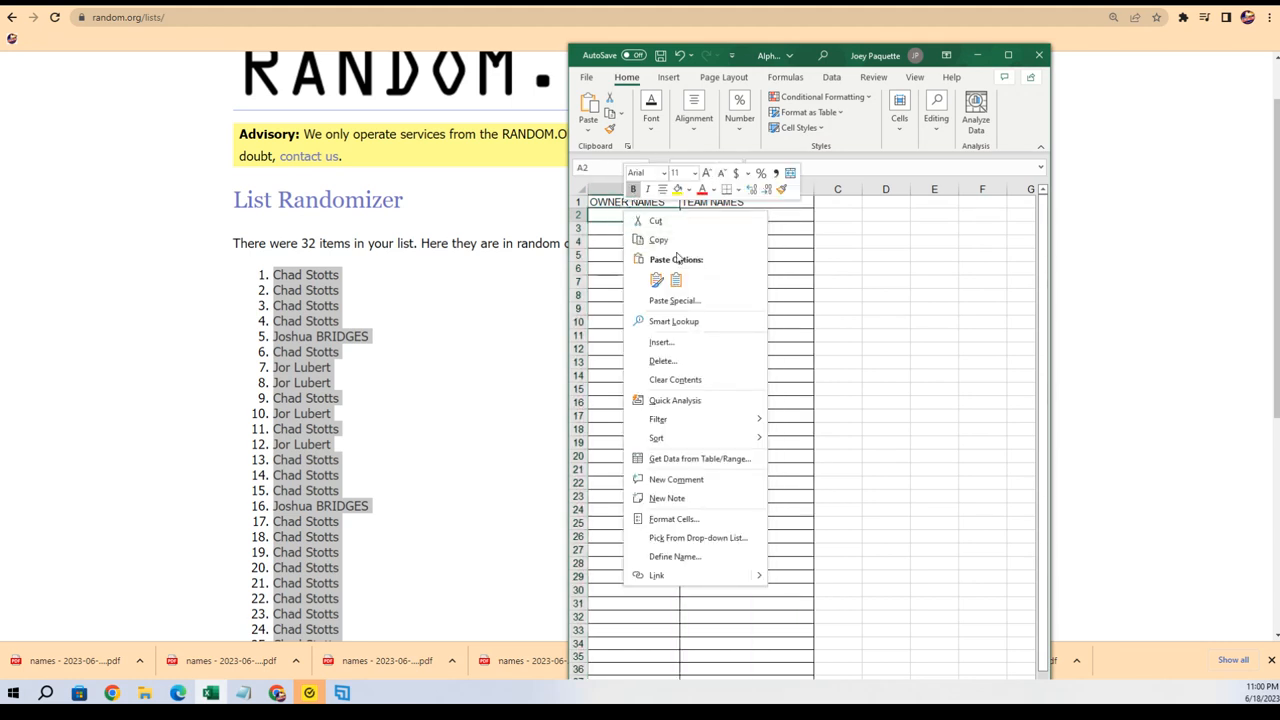
click(673, 300)
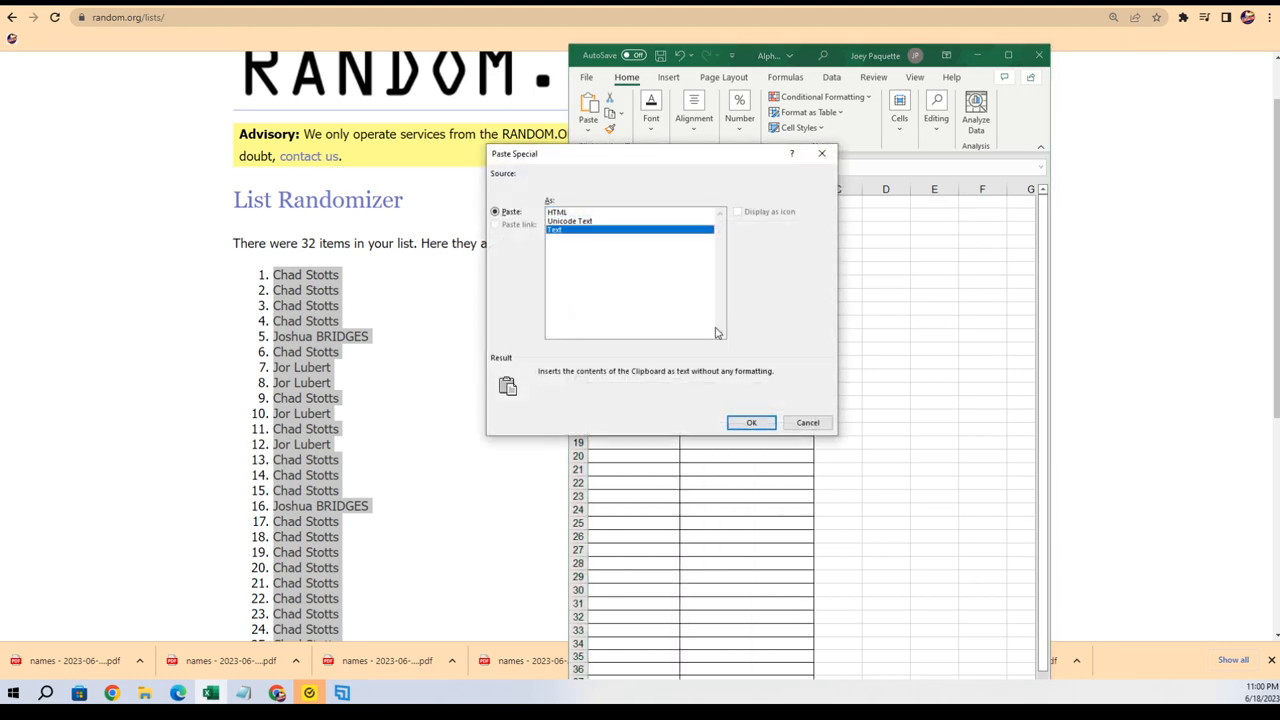
click(751, 422)
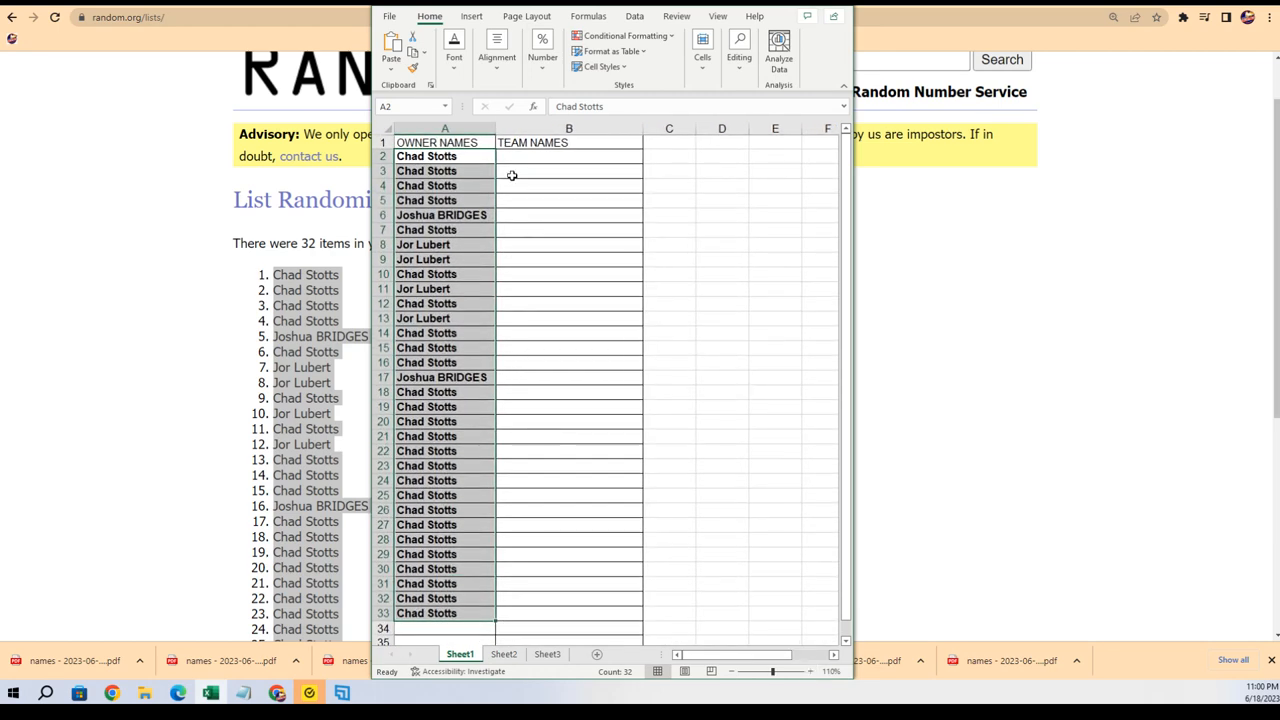
click(444, 142)
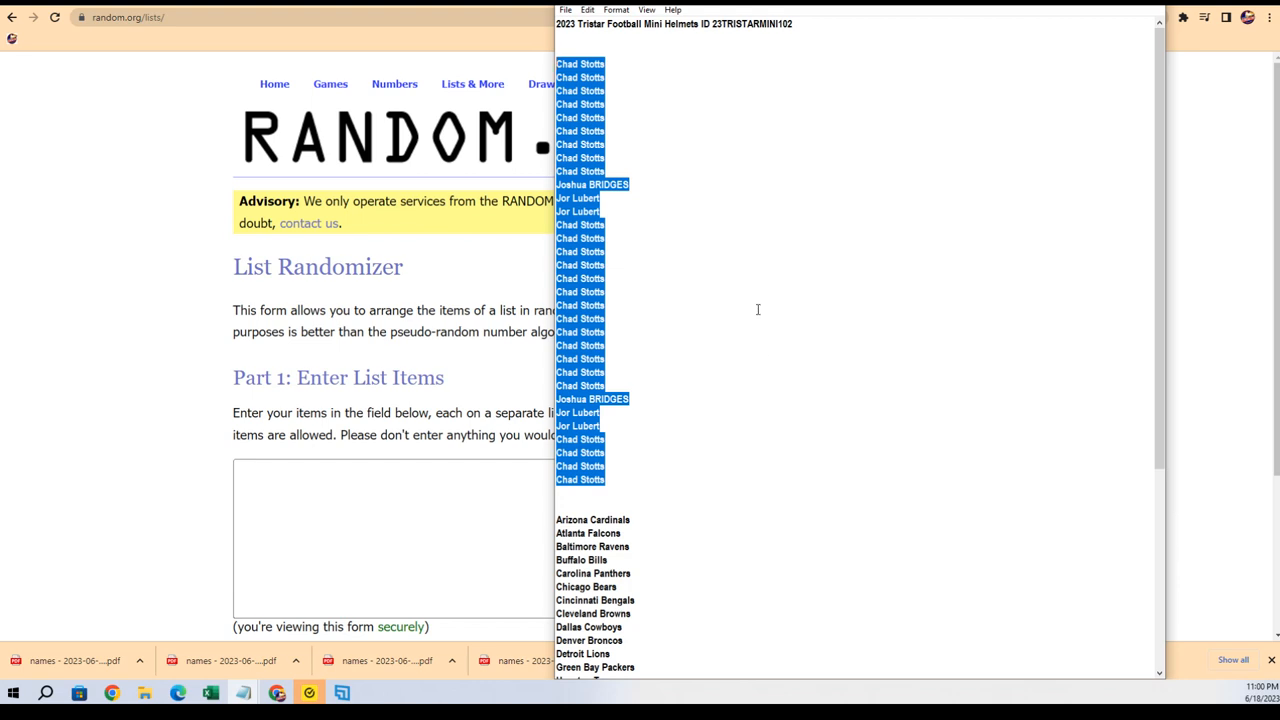
Step: Scroll down the Notepad notes to the list of NFL team names
scroll(down, 3)
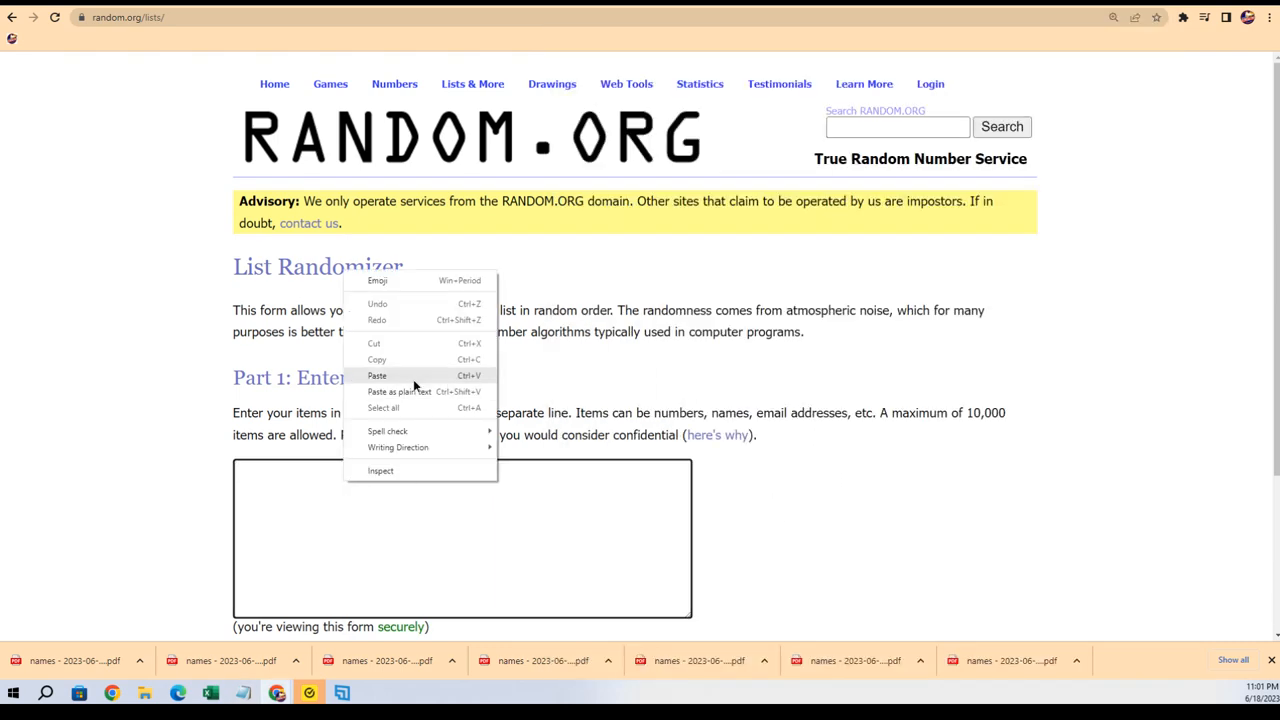
Step: Paste the 32 NFL team names into the randomizer and shuffle them four times
click(377, 375)
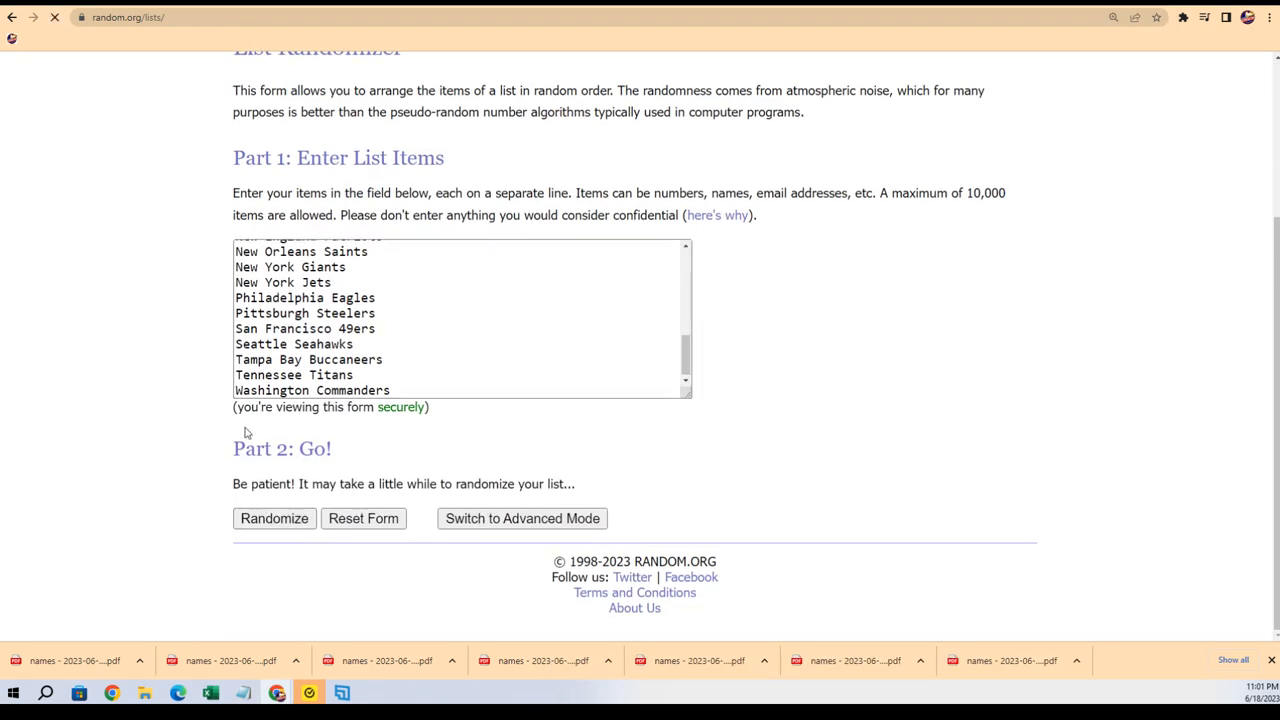
click(273, 518)
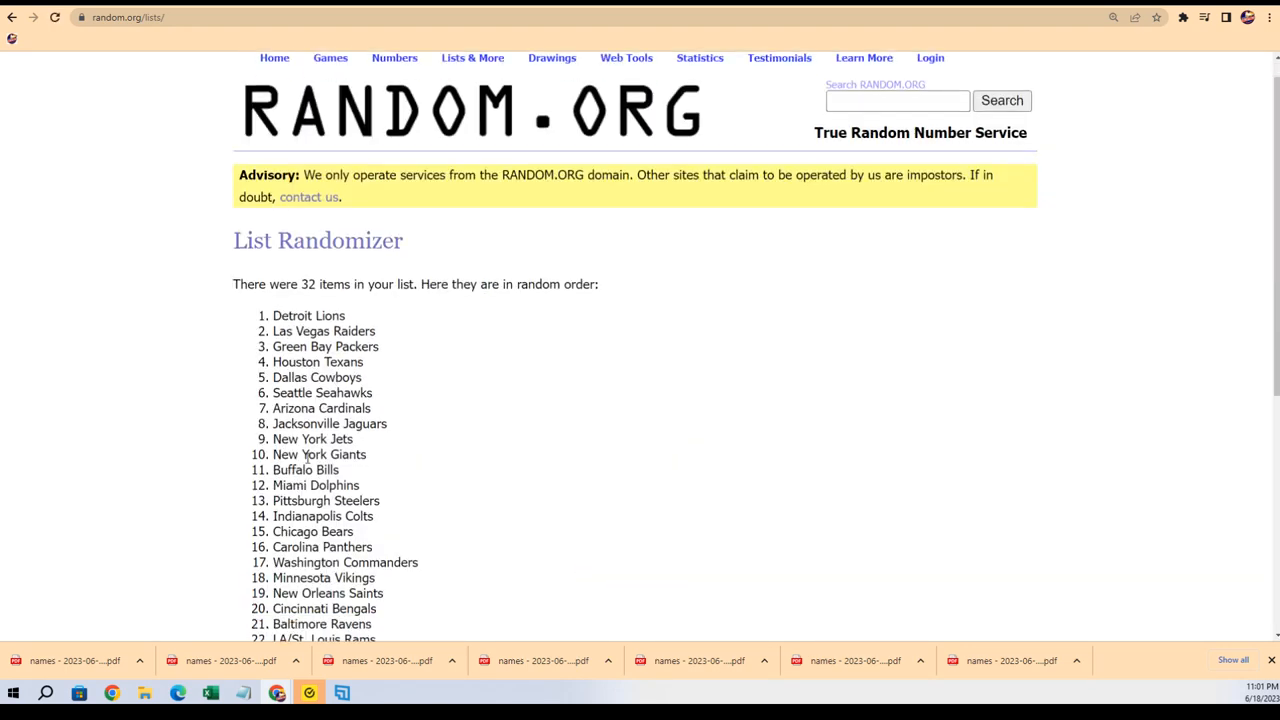
scroll(down, 3)
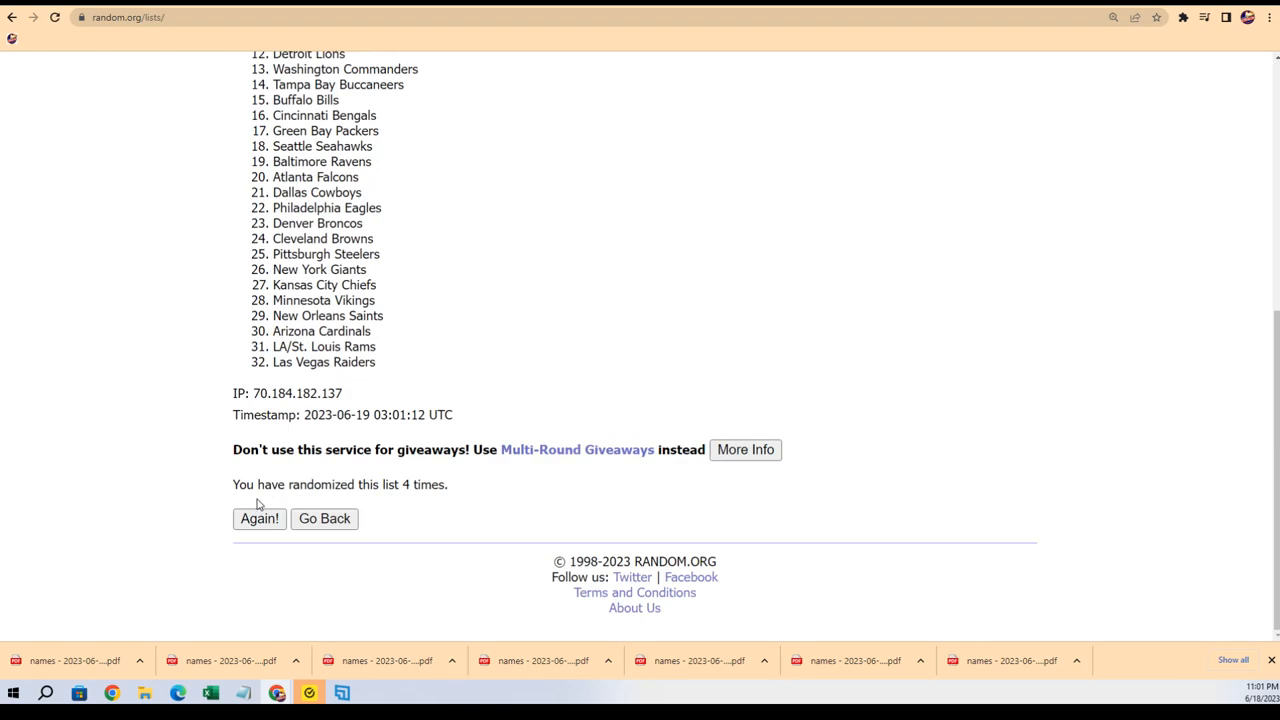
click(259, 518)
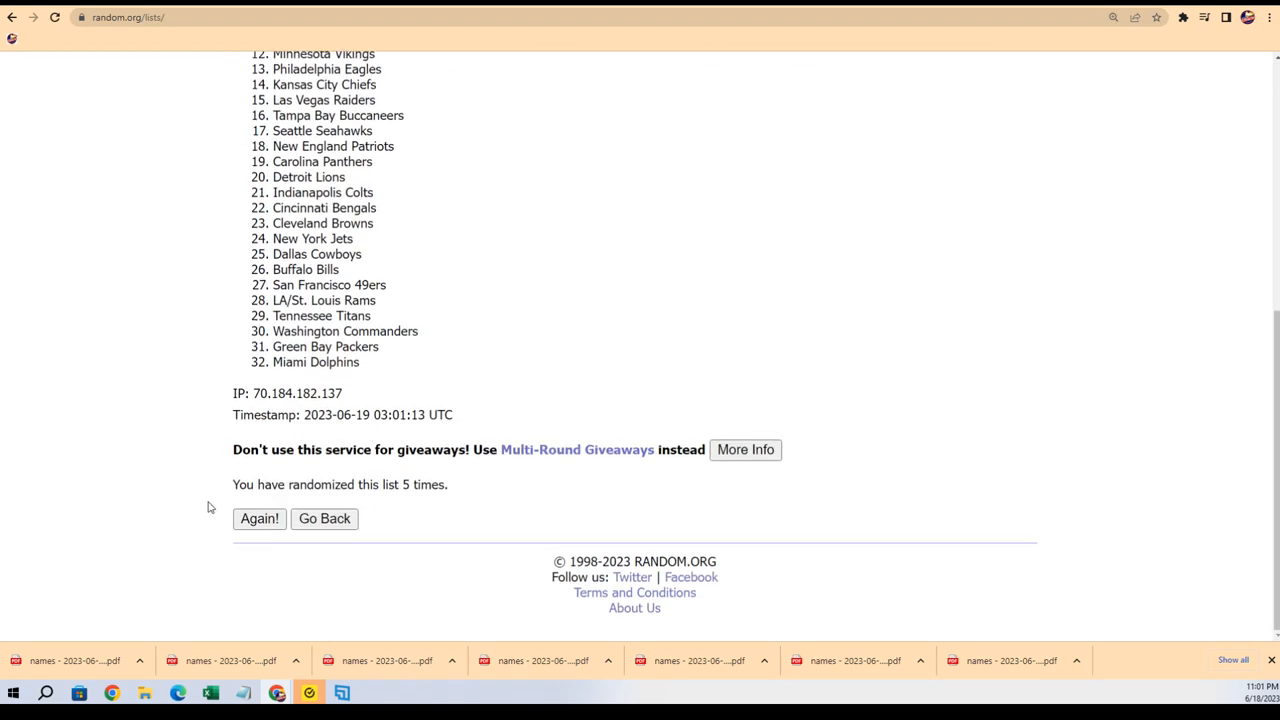
click(259, 518)
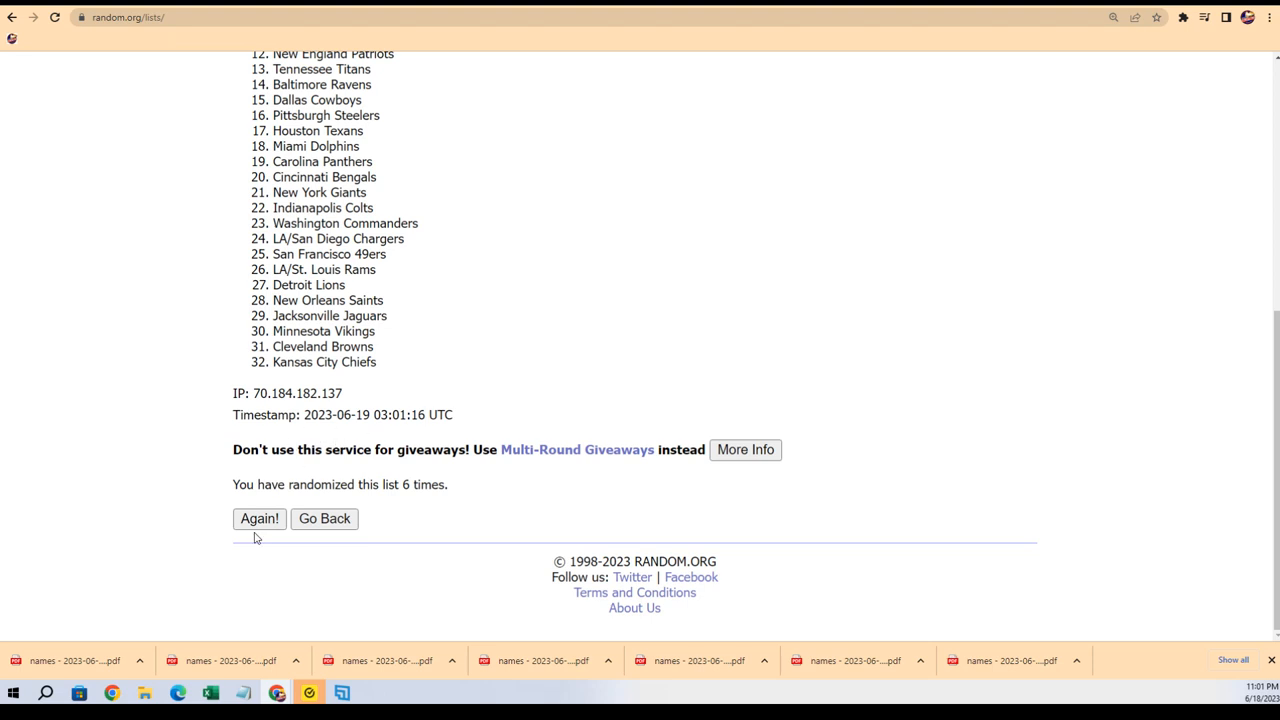
click(259, 518)
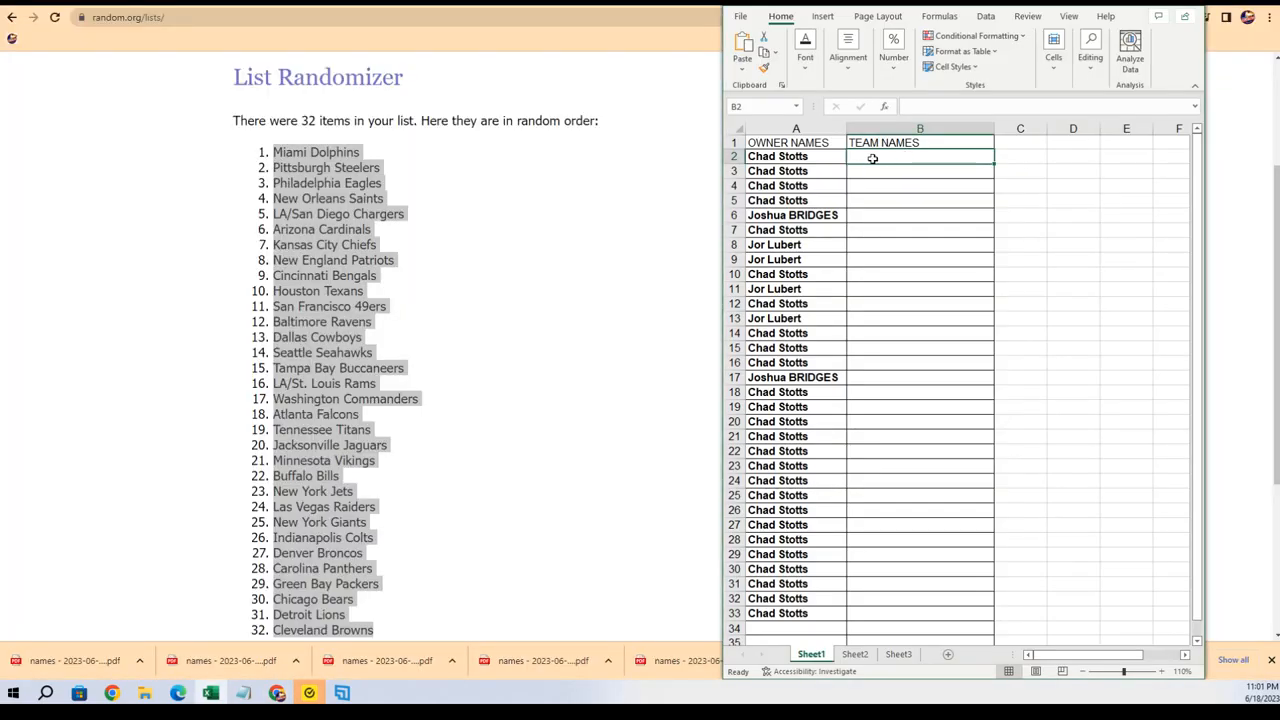
Step: Paste the shuffled team names into cells B2 to B33 as plain text, beside the owners
right_click(872, 158)
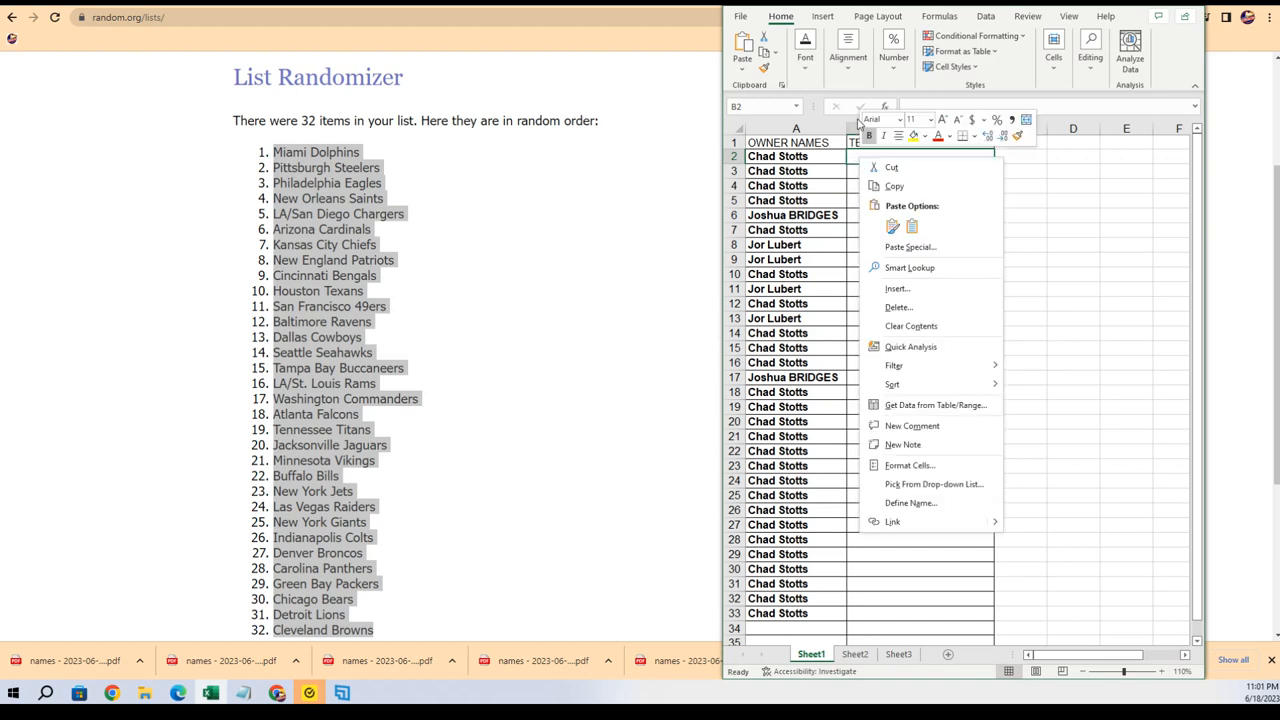
click(909, 246)
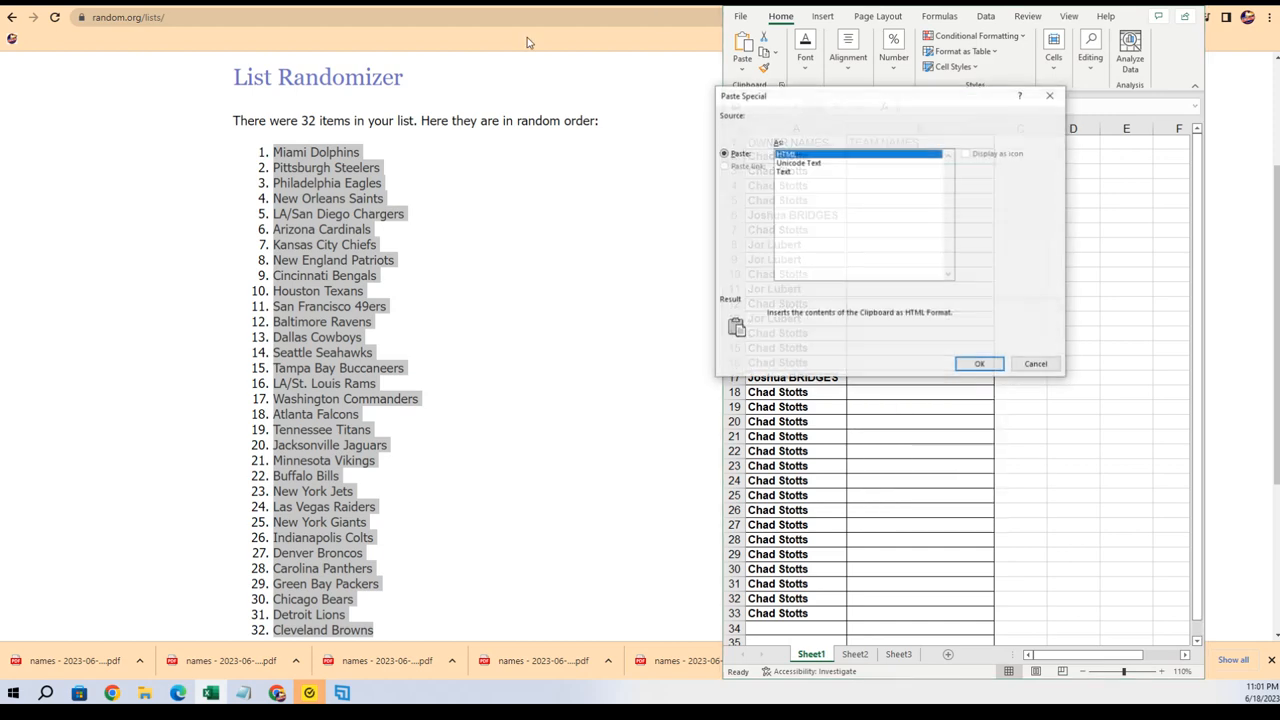
click(785, 171)
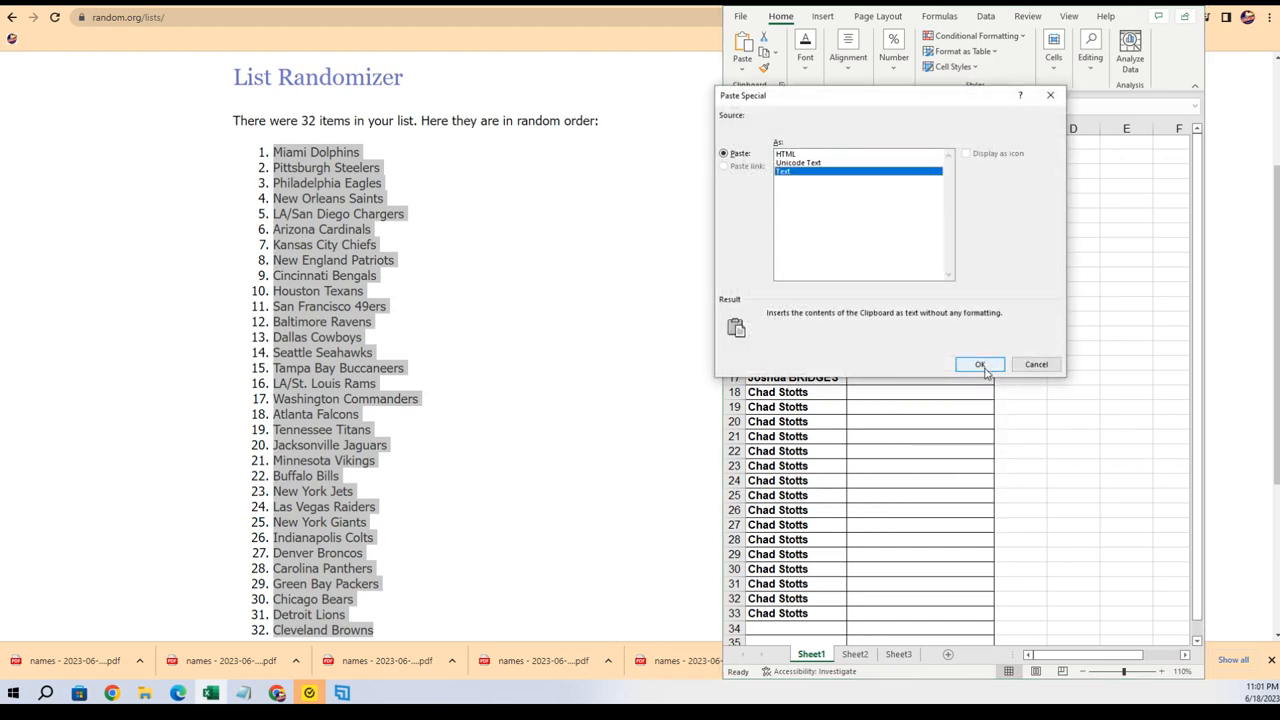
click(979, 364)
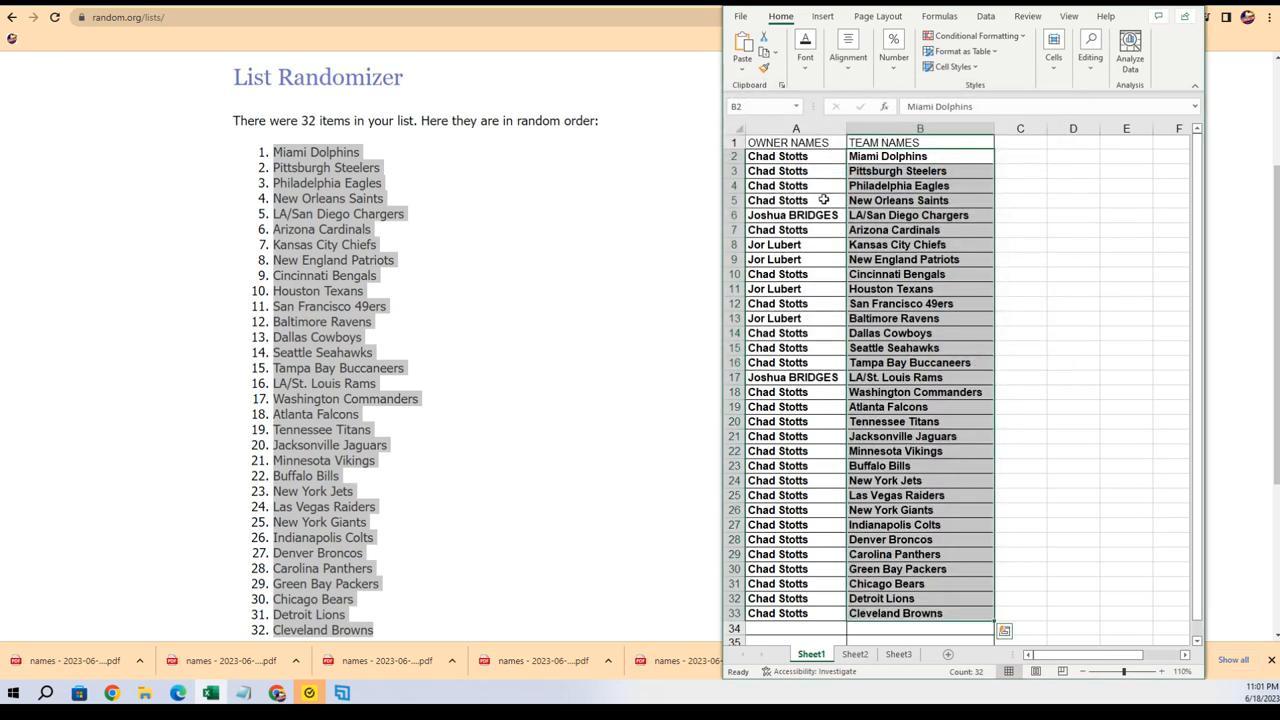
mouse_move(858, 459)
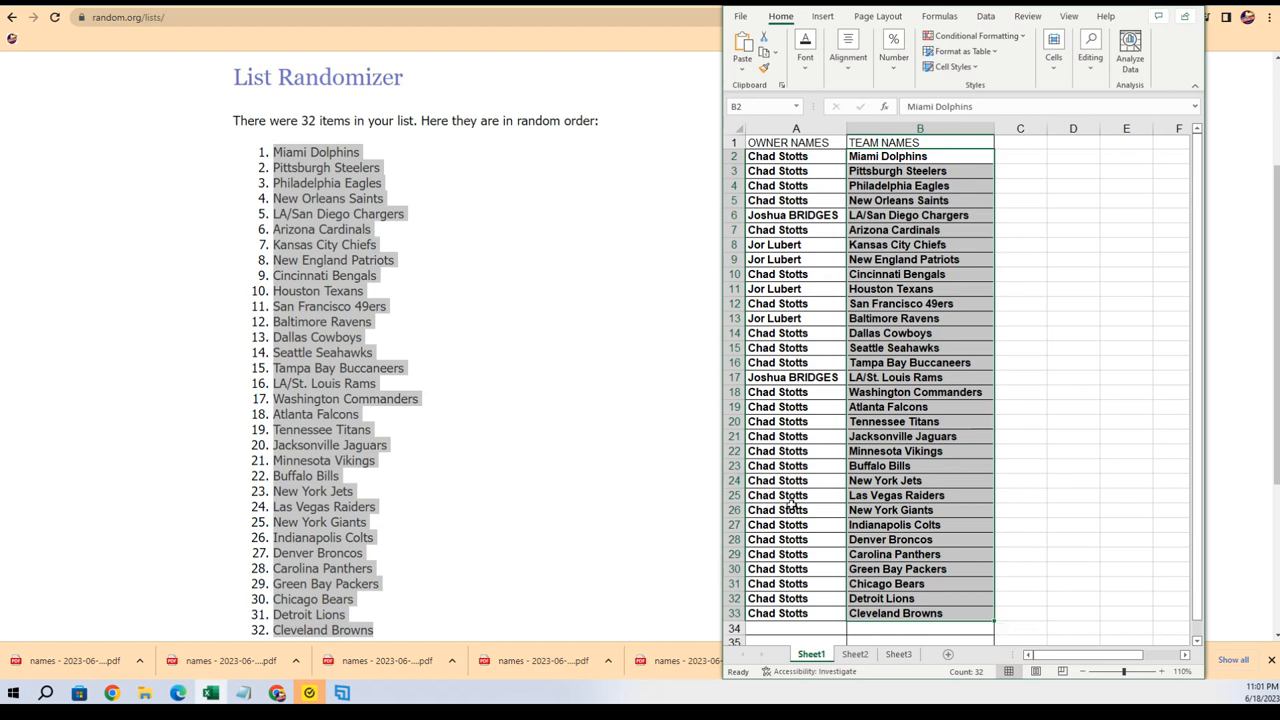
mouse_move(54, 302)
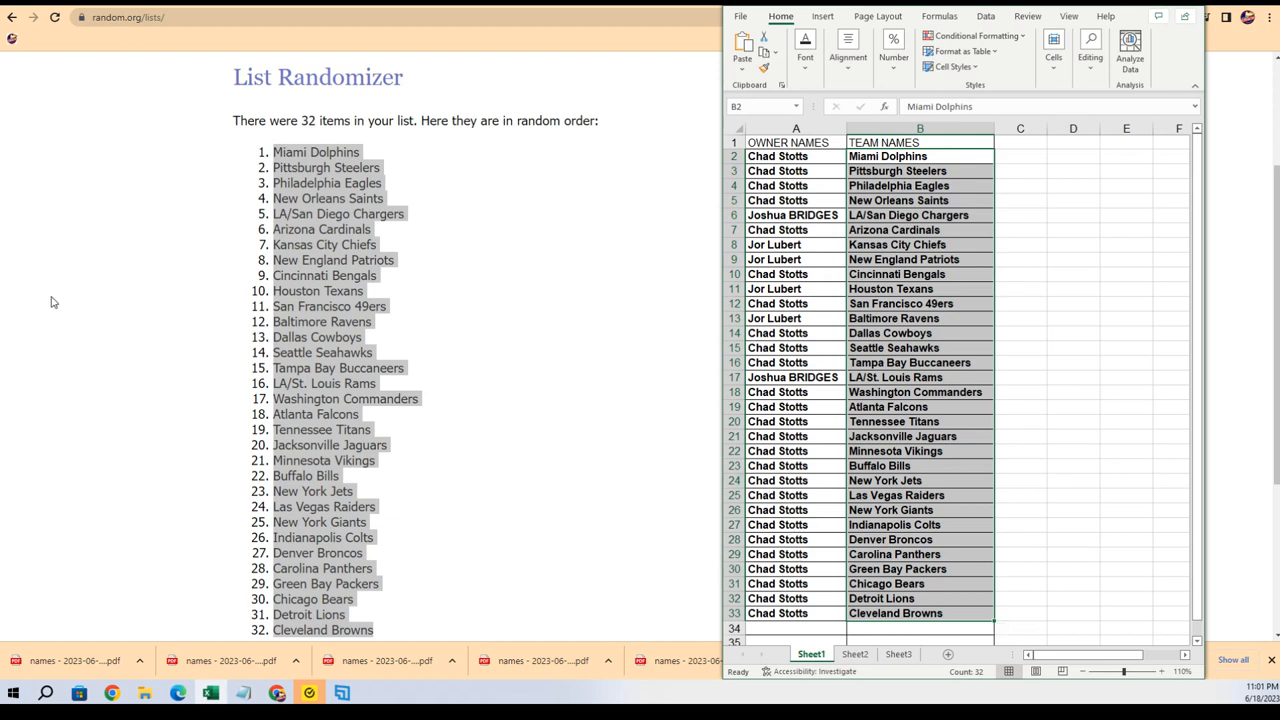